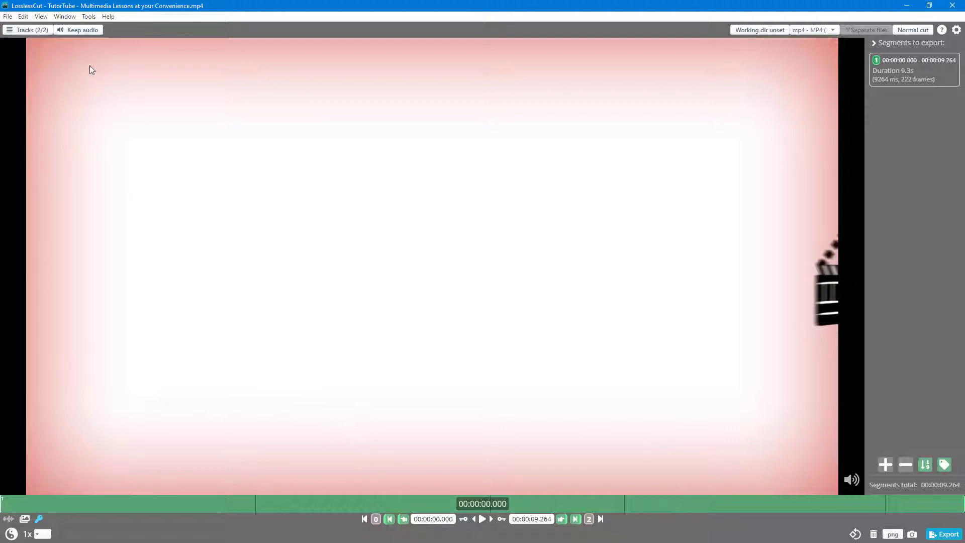
{"action": "mouse_move", "coordinate": [82, 30]}
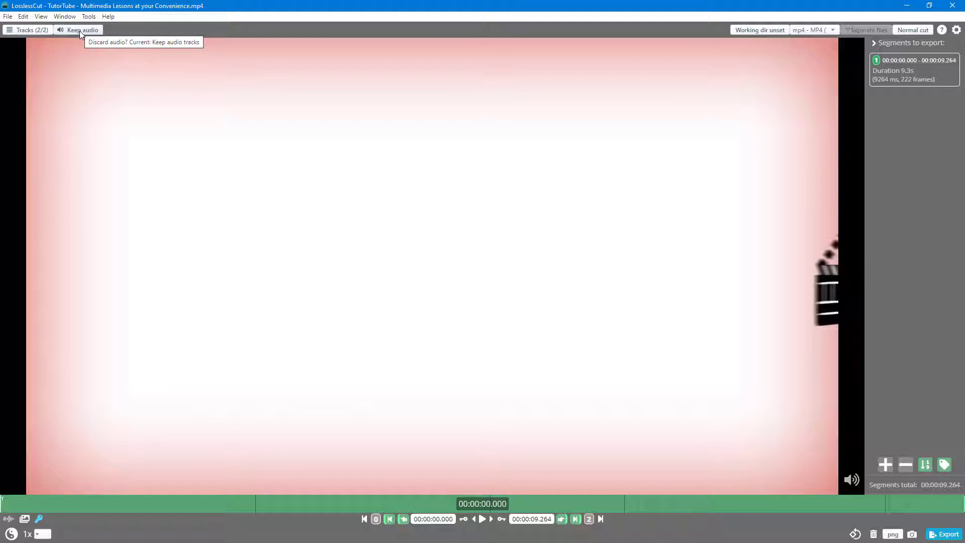
Export the 9-second cut with audio kept, then open the exported clip from its folder.
{"action": "left_click", "coordinate": [81, 30]}
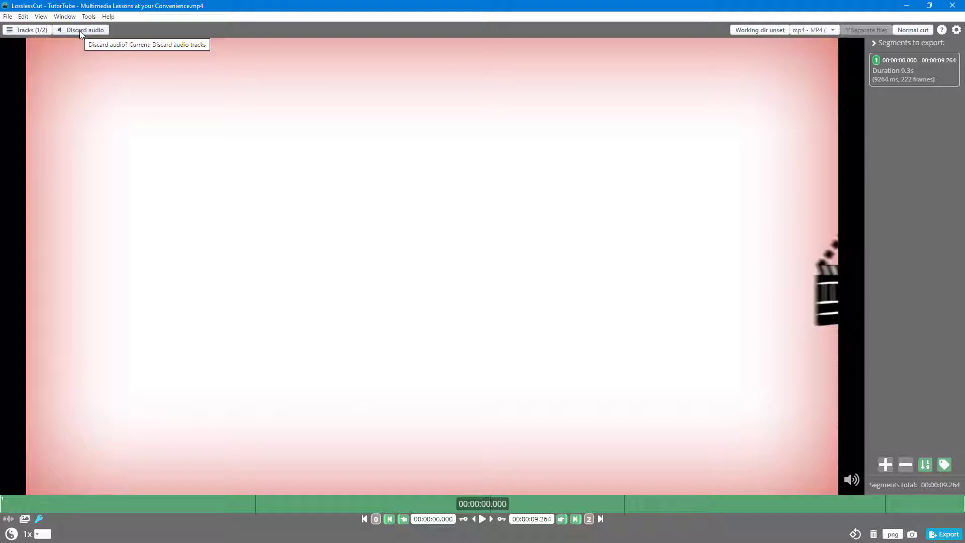
{"action": "left_click", "coordinate": [84, 30]}
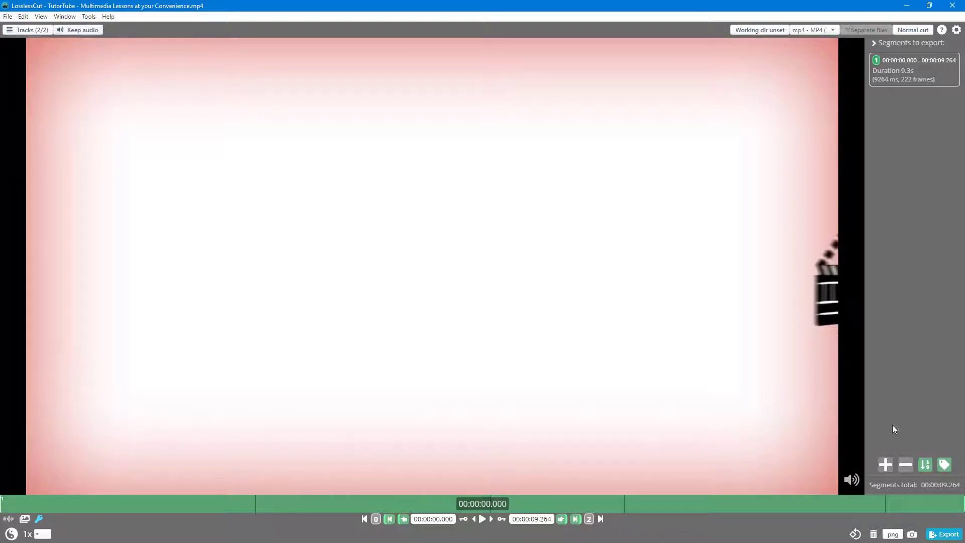
{"action": "left_click", "coordinate": [944, 533]}
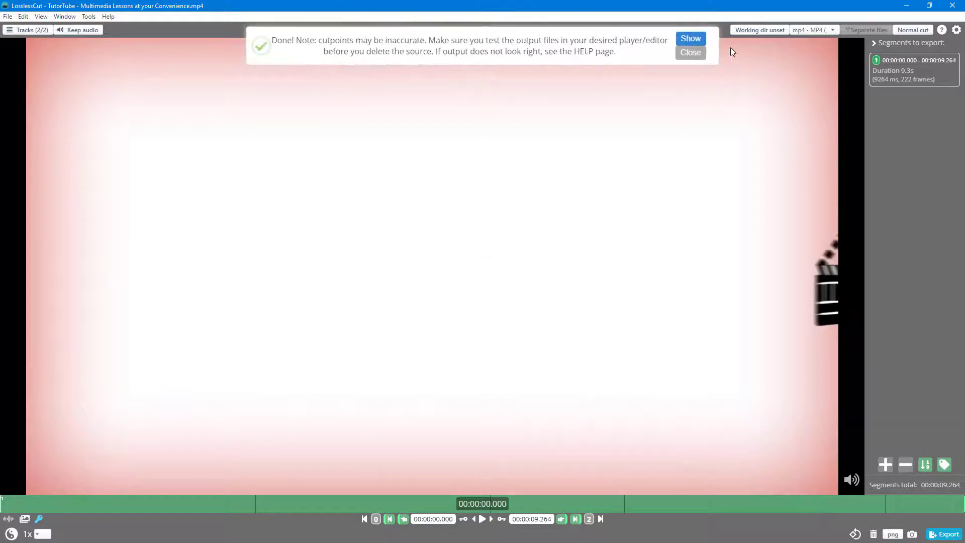
{"action": "left_click", "coordinate": [690, 38]}
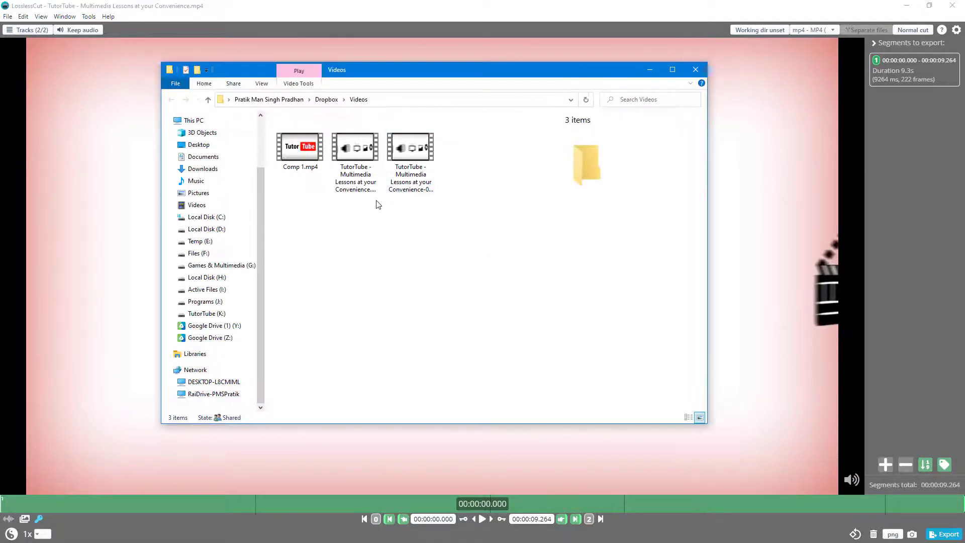
{"action": "left_click", "coordinate": [410, 147]}
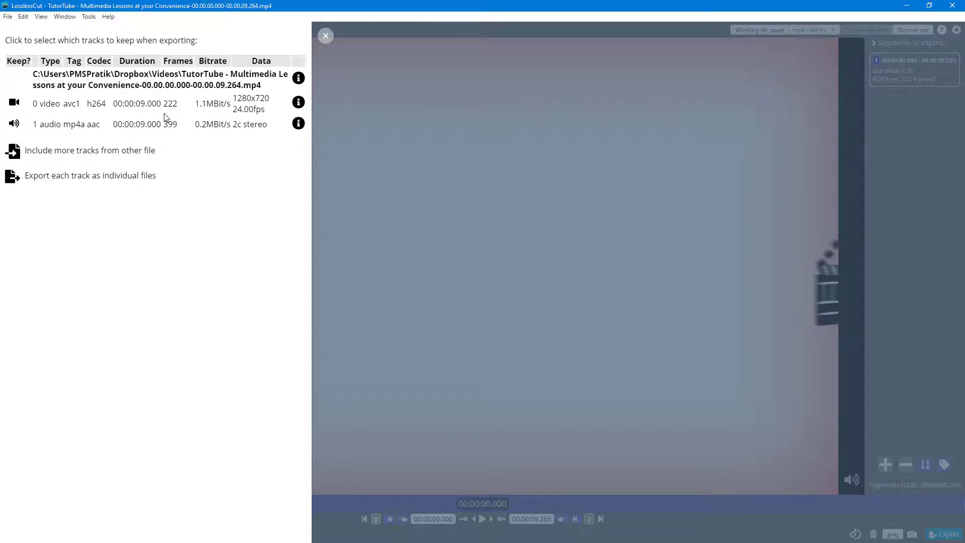
Close the Tracks list, which shows only a video track, and play the silent export.
{"action": "left_click", "coordinate": [325, 36]}
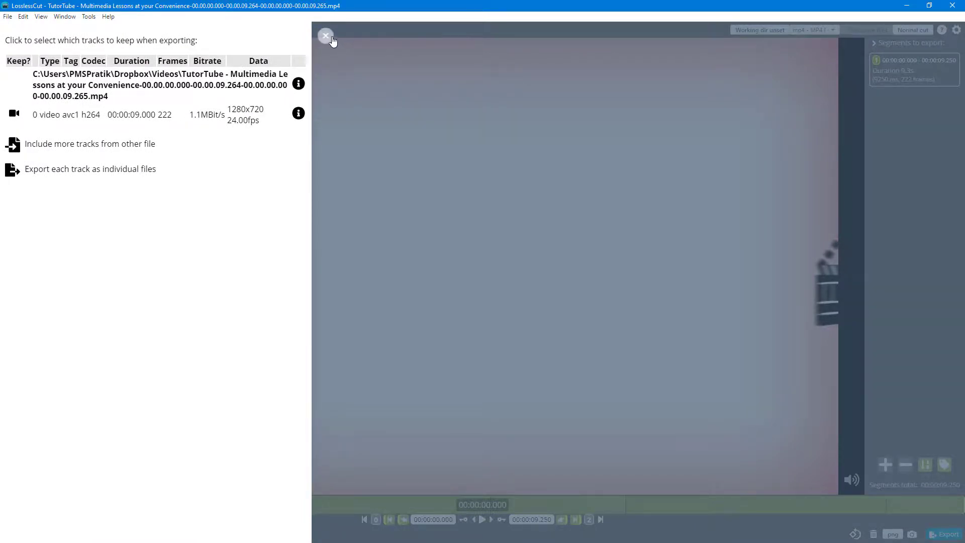
{"action": "left_click", "coordinate": [325, 36]}
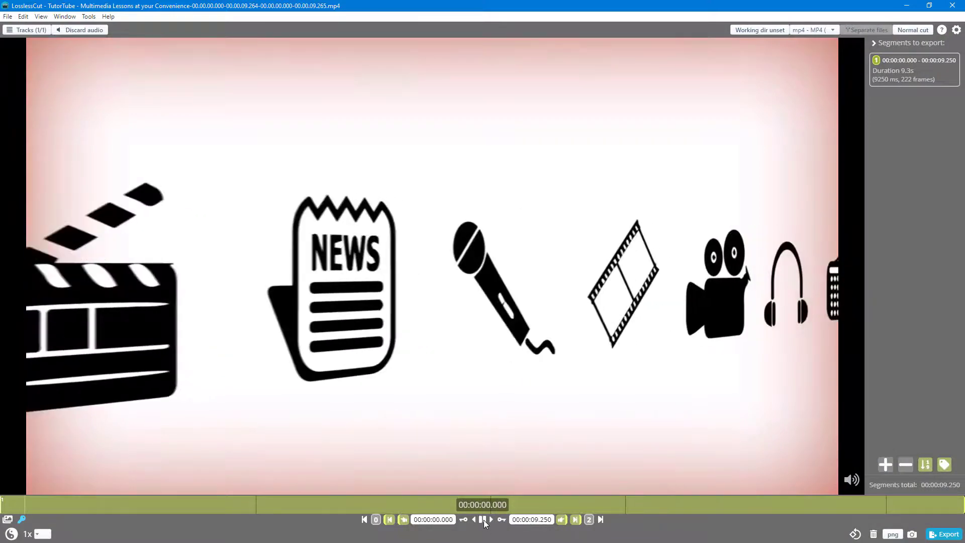
{"action": "left_click", "coordinate": [482, 518]}
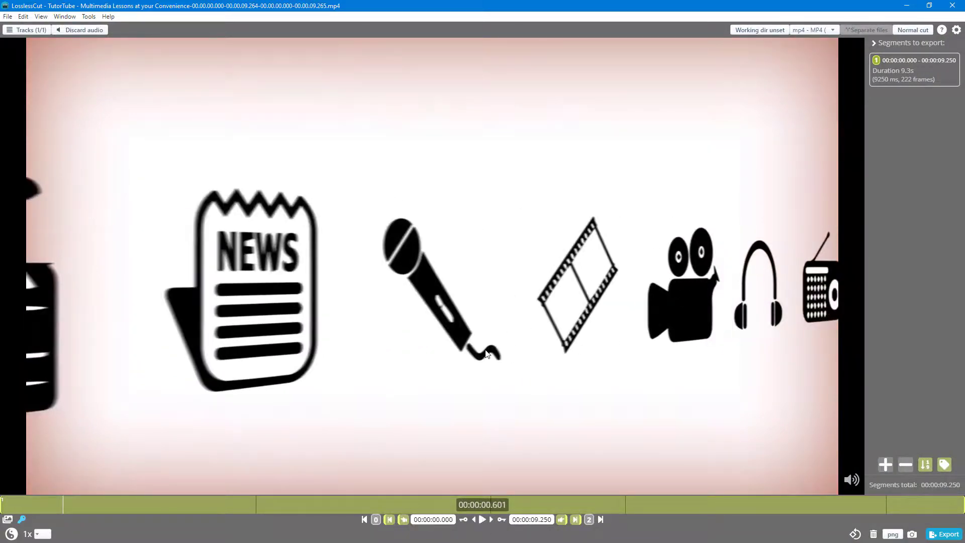